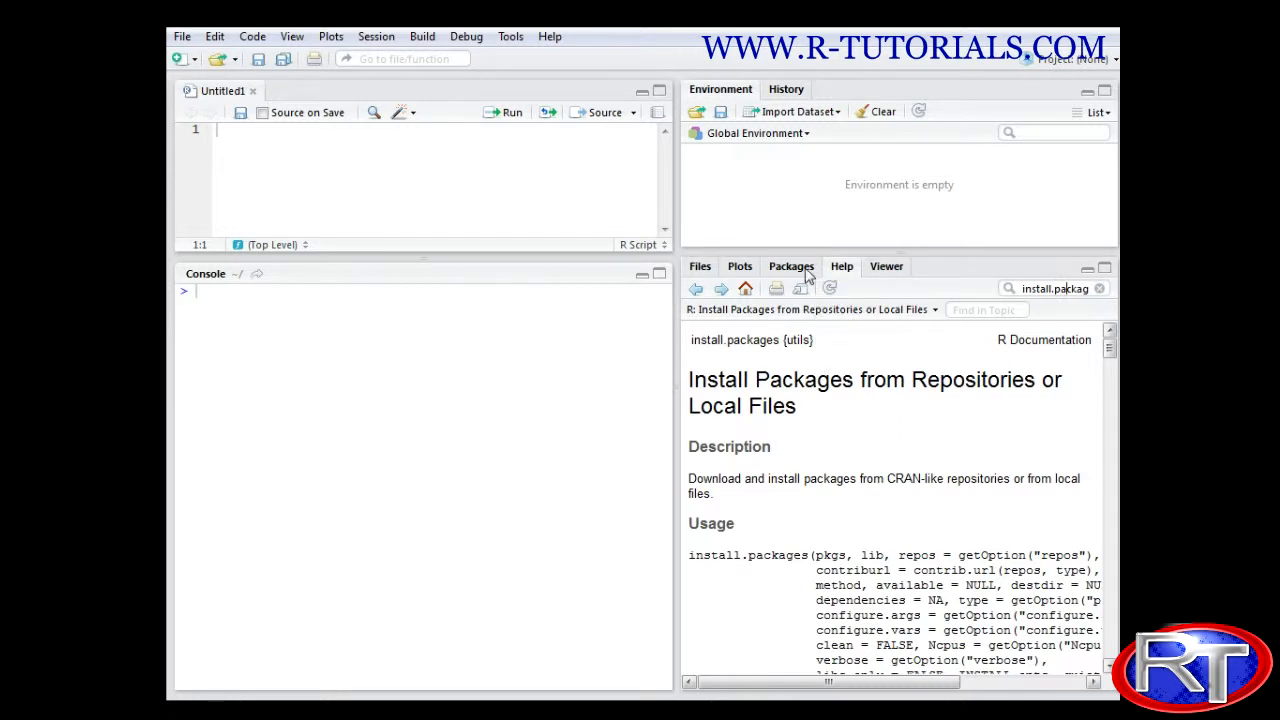
# Switch the lower-right pane from the install.packages help to the installed packages list.
pyautogui.click(791, 266)
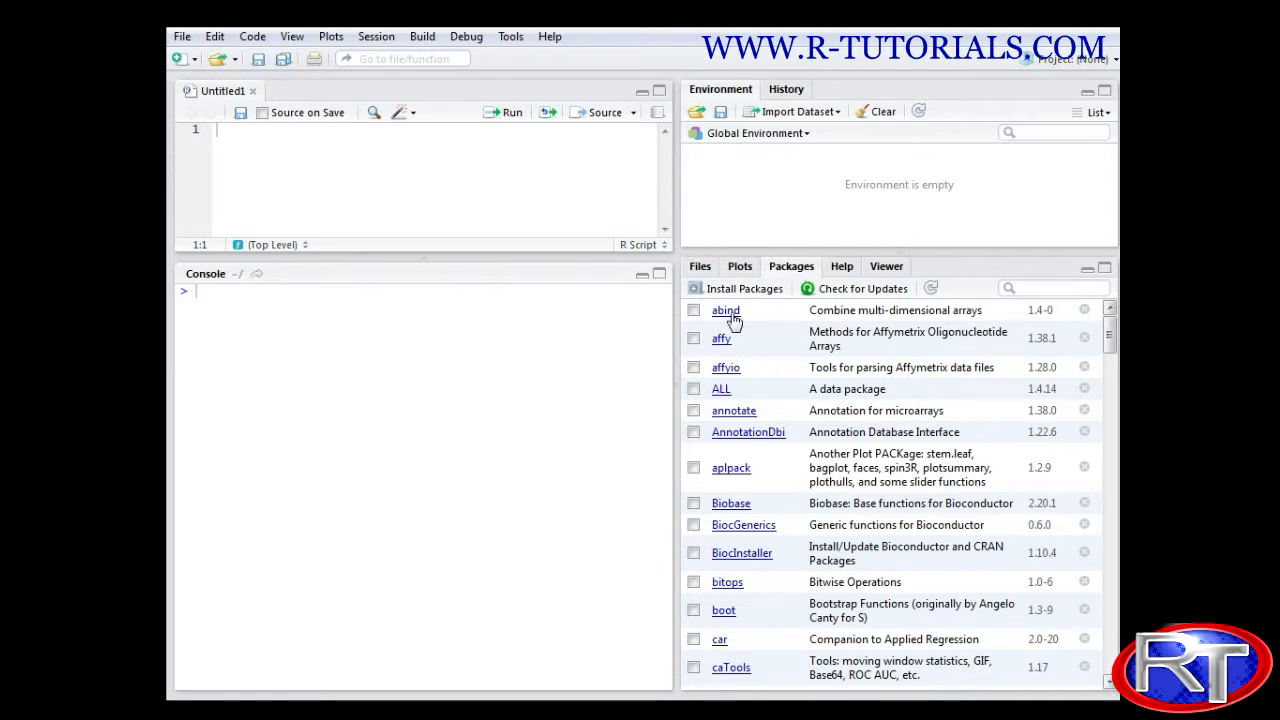
pyautogui.moveTo(732, 668)
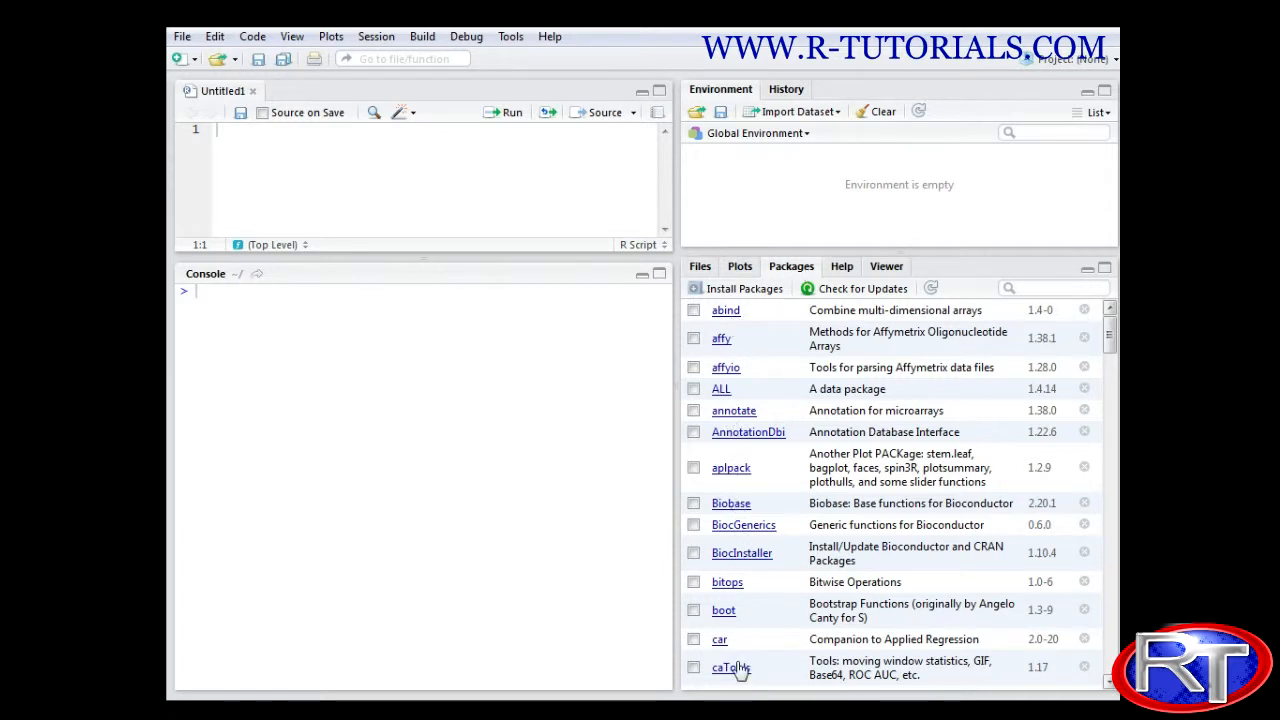
pyautogui.moveTo(730, 500)
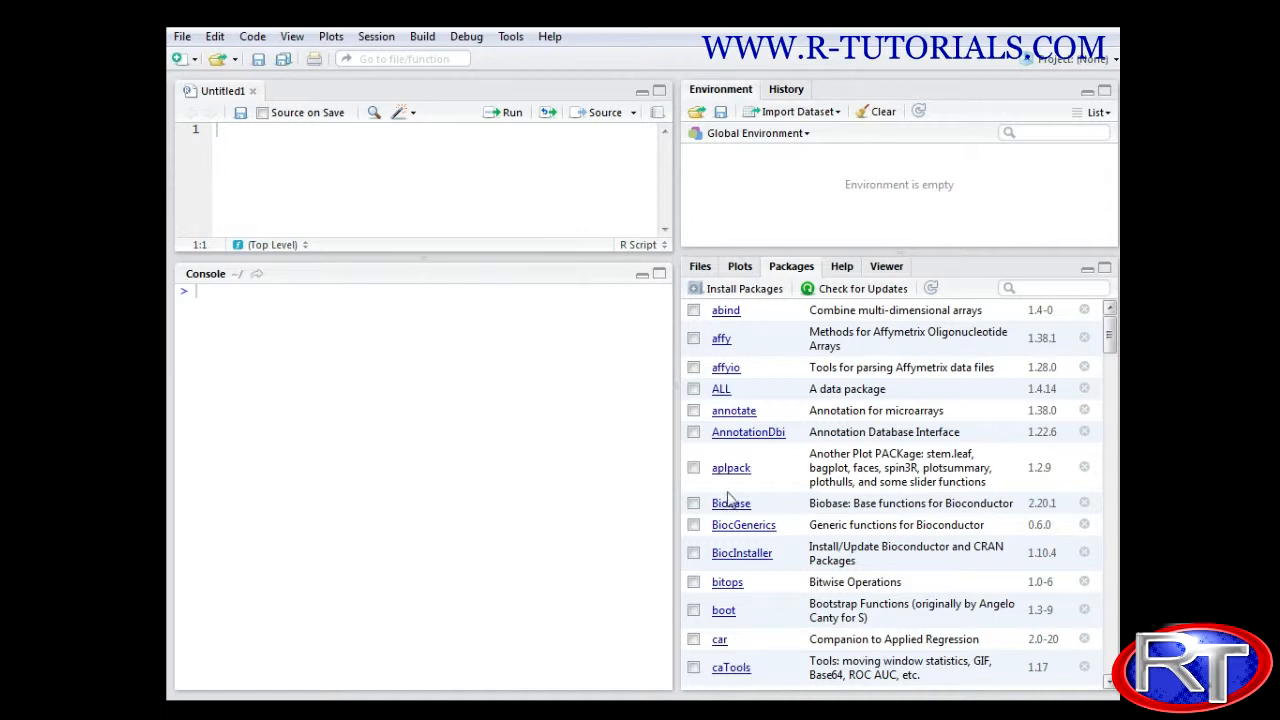
pyautogui.moveTo(750, 343)
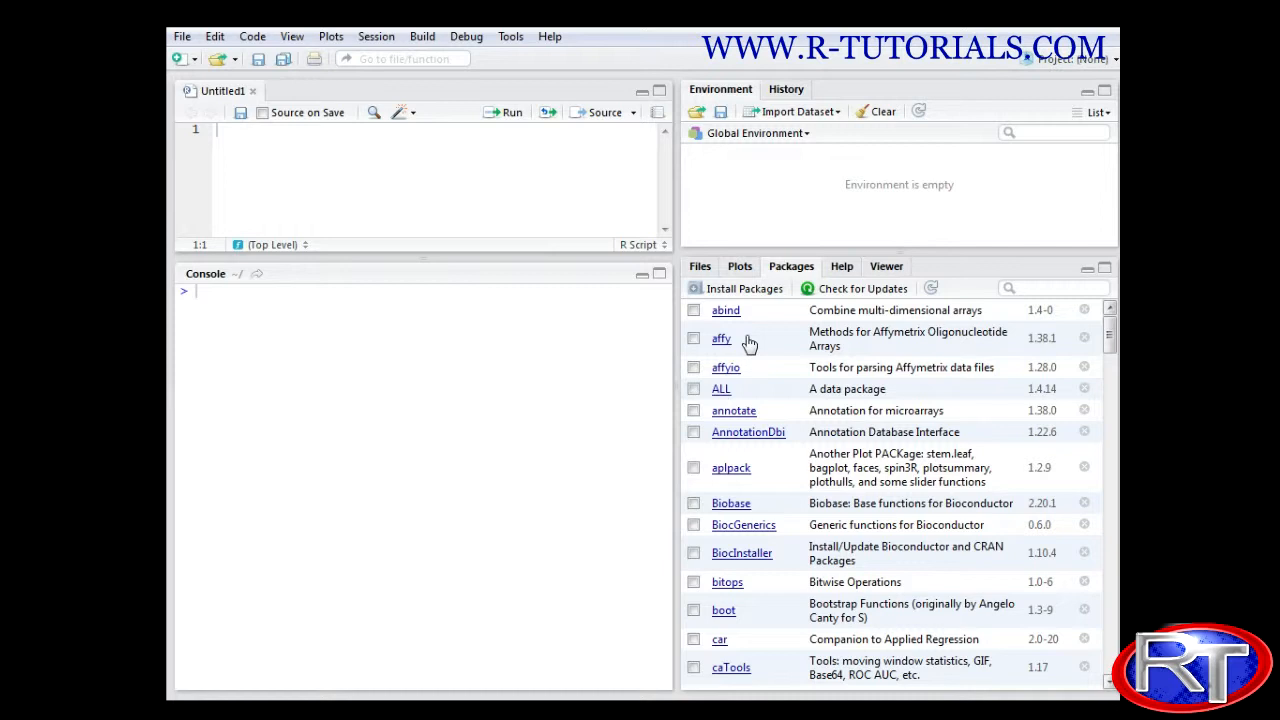
pyautogui.moveTo(768, 302)
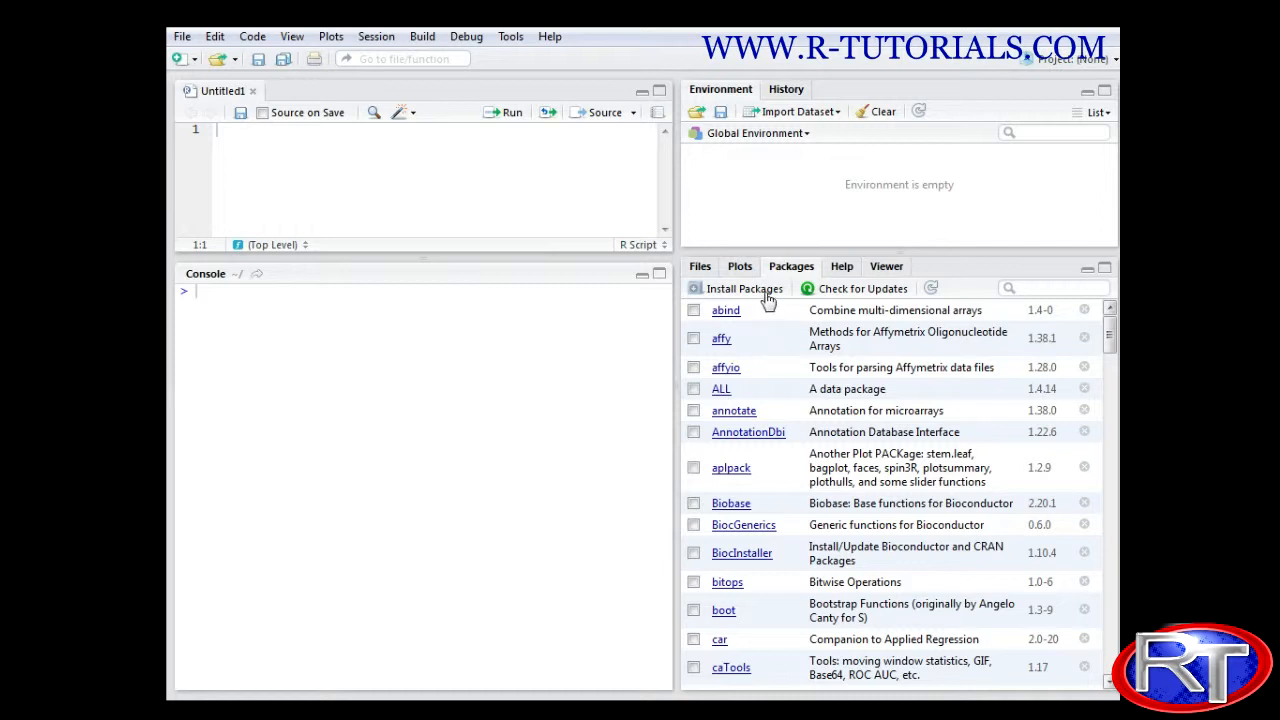
pyautogui.click(743, 288)
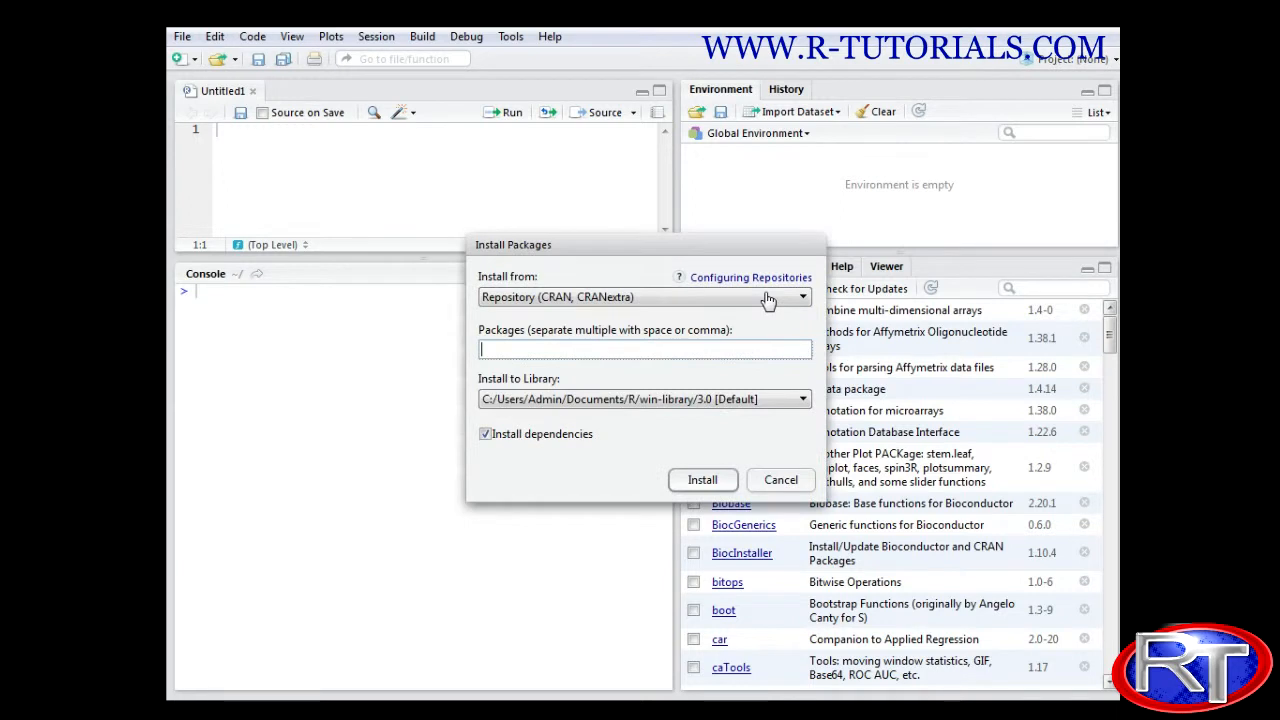
pyautogui.moveTo(740, 290)
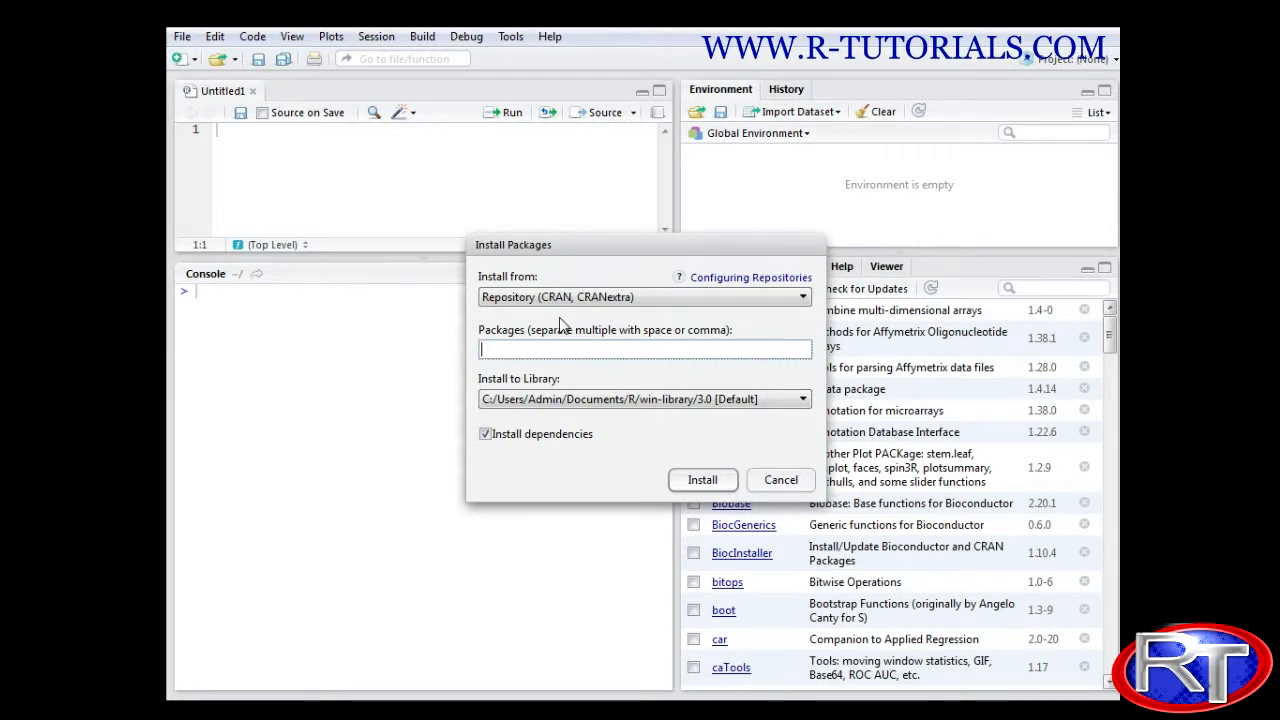
pyautogui.moveTo(608, 450)
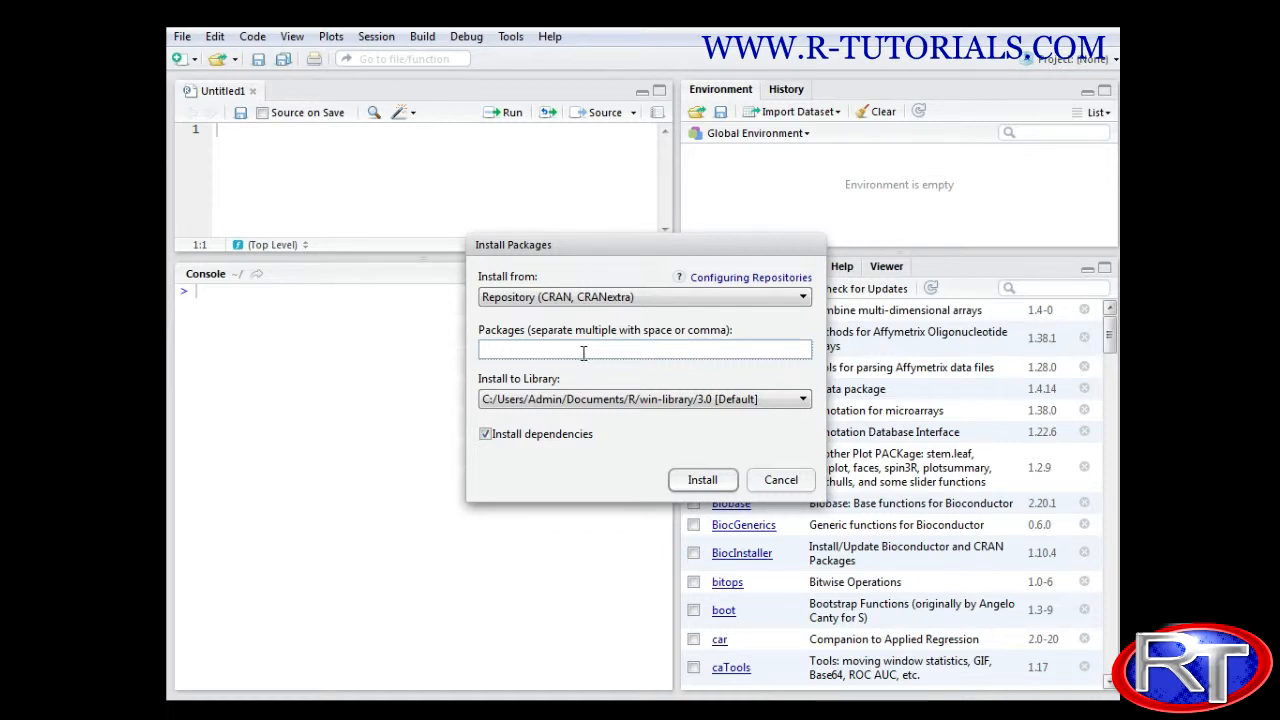
pyautogui.write('abc')
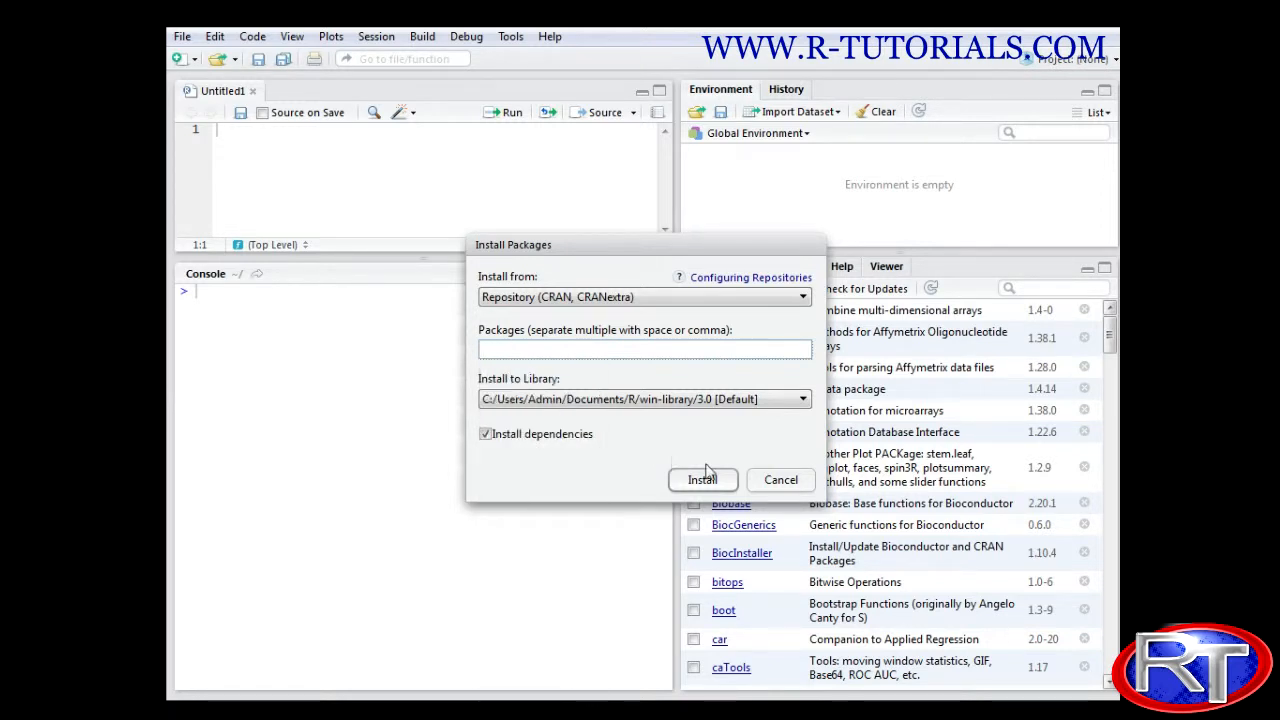
pyautogui.click(780, 480)
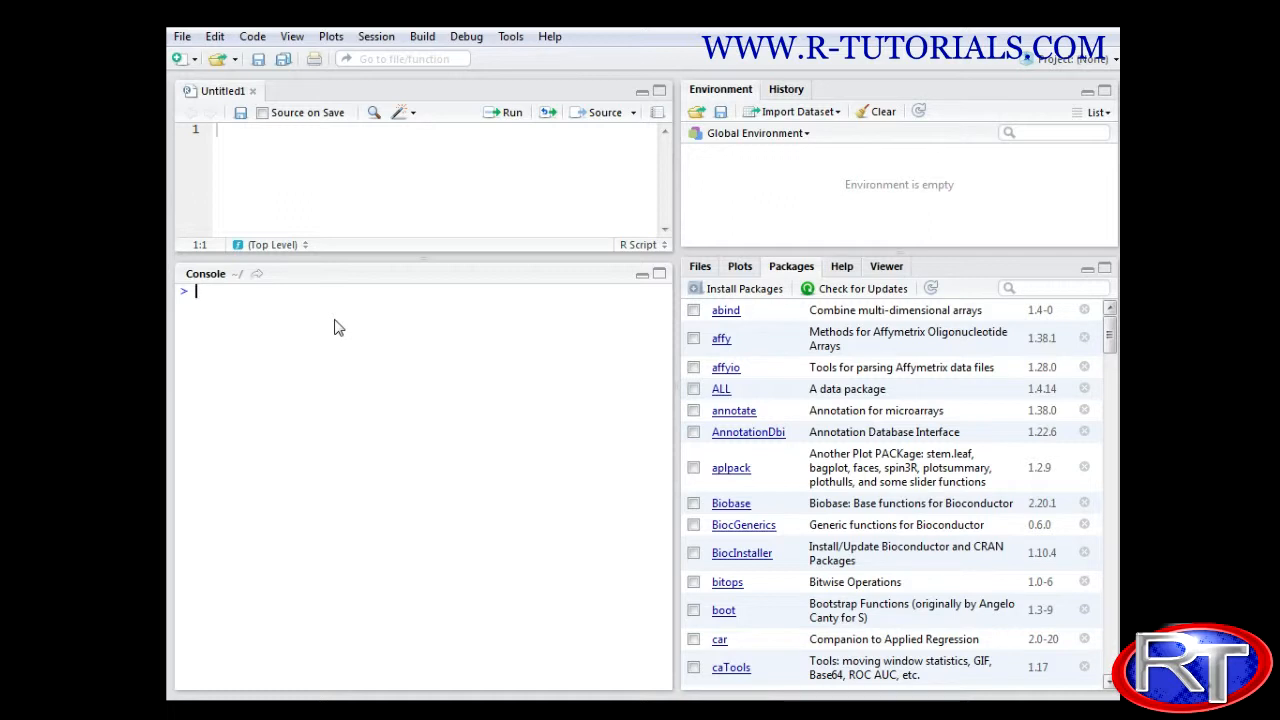
# Run install.packages("abc") in the console, agreeing to restart R before installing.
pyautogui.write('install')
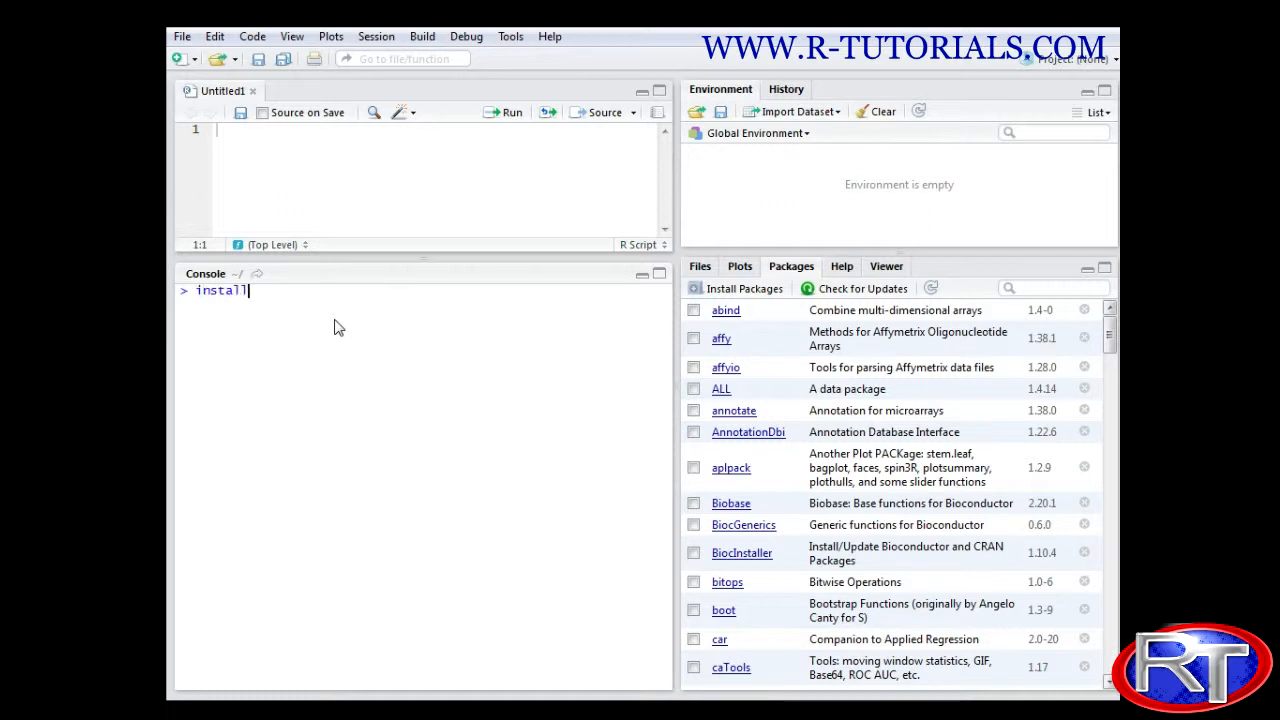
pyautogui.write('.packages')
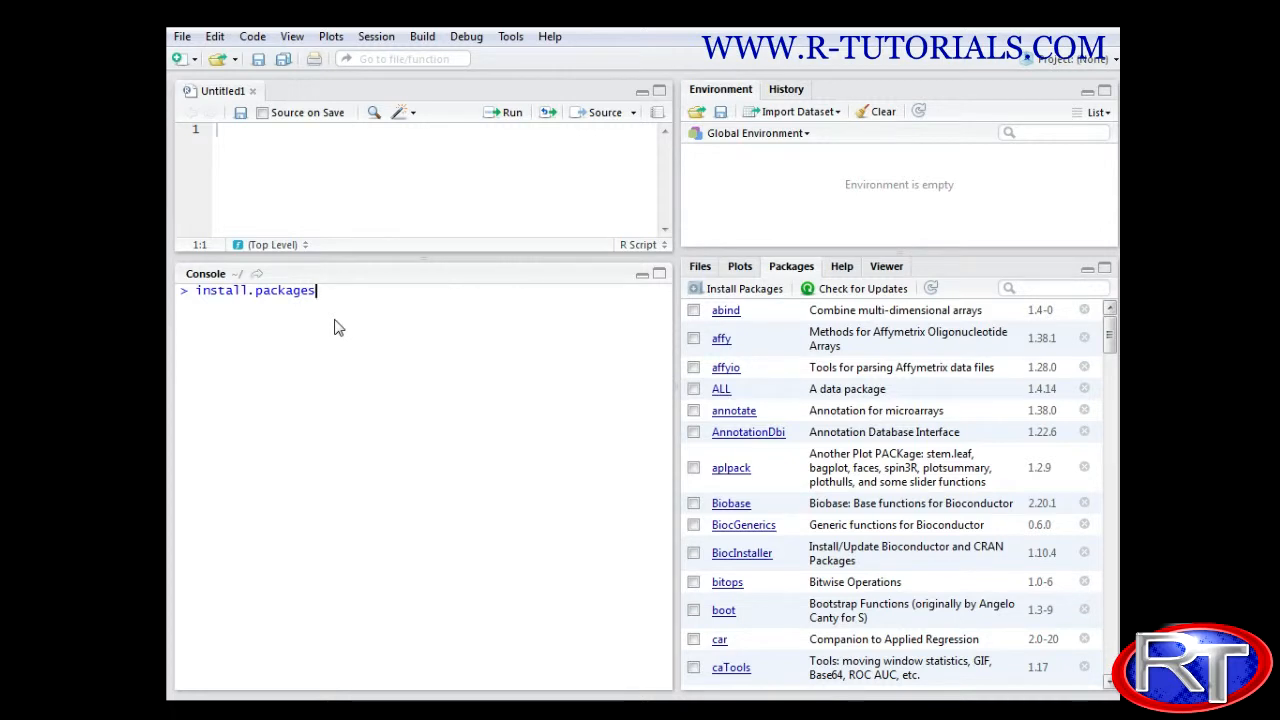
pyautogui.write('()')
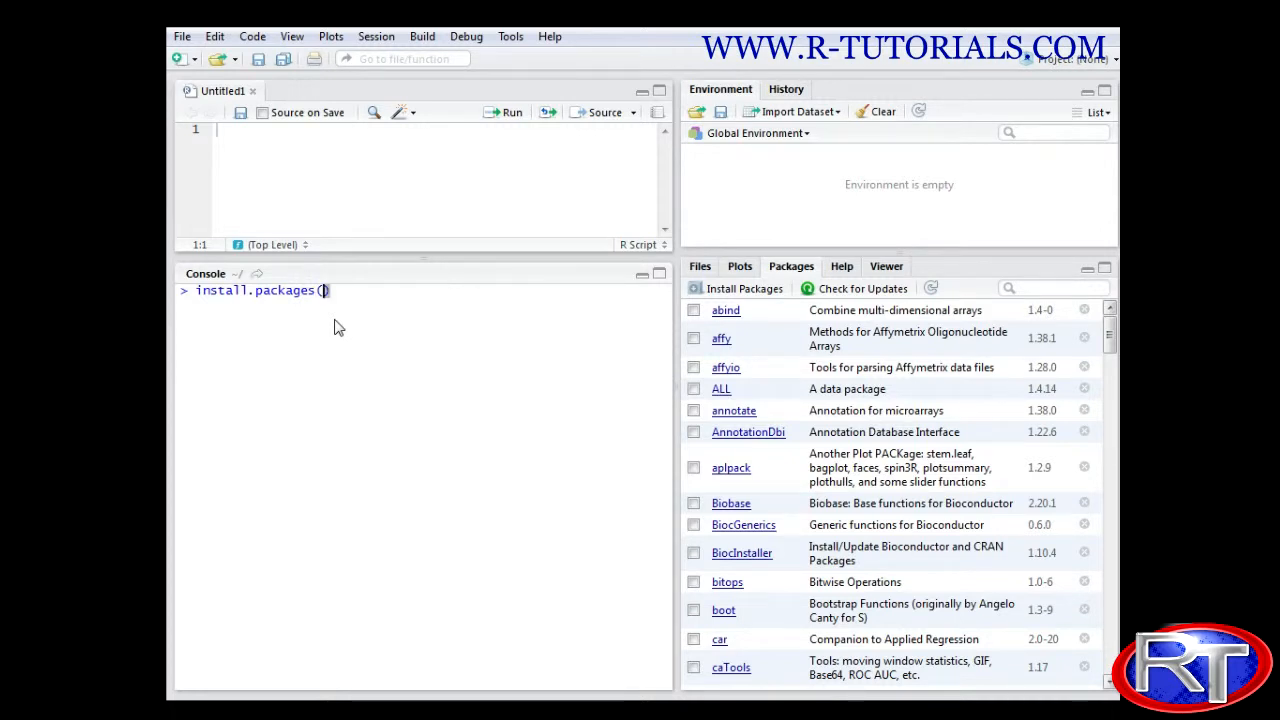
pyautogui.write('"ab"')
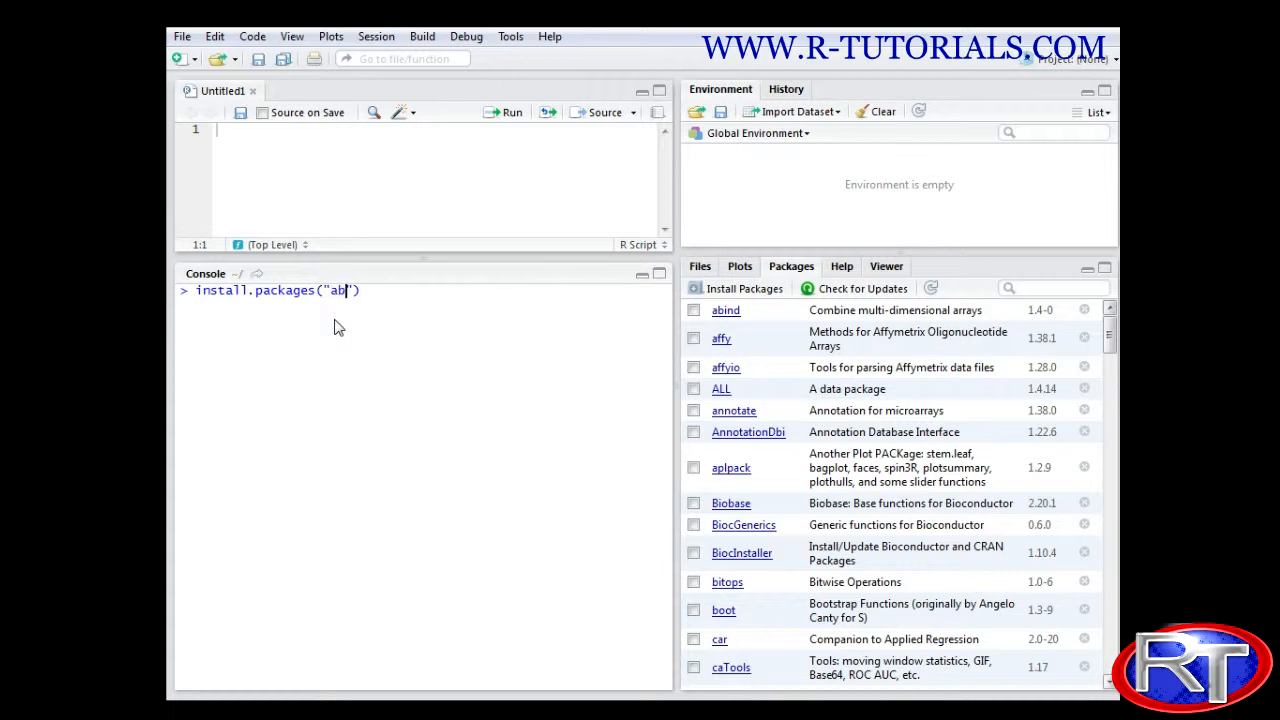
pyautogui.write('c')
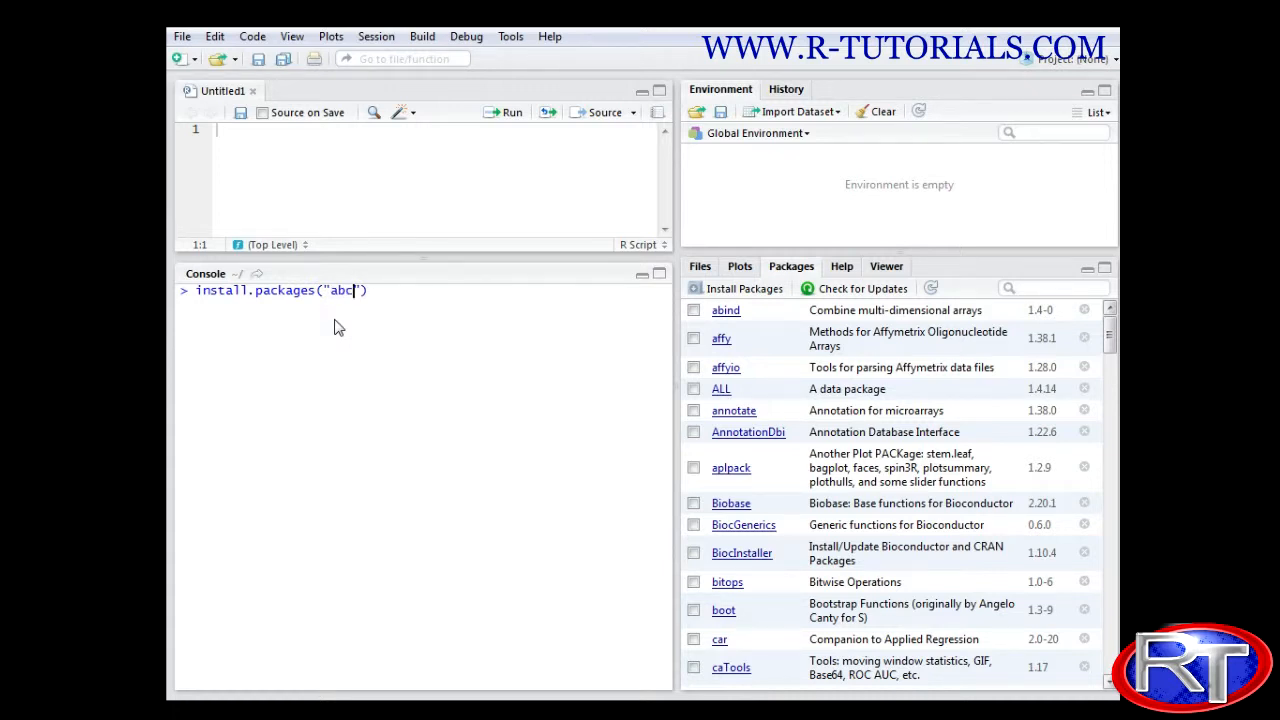
pyautogui.press('enter')
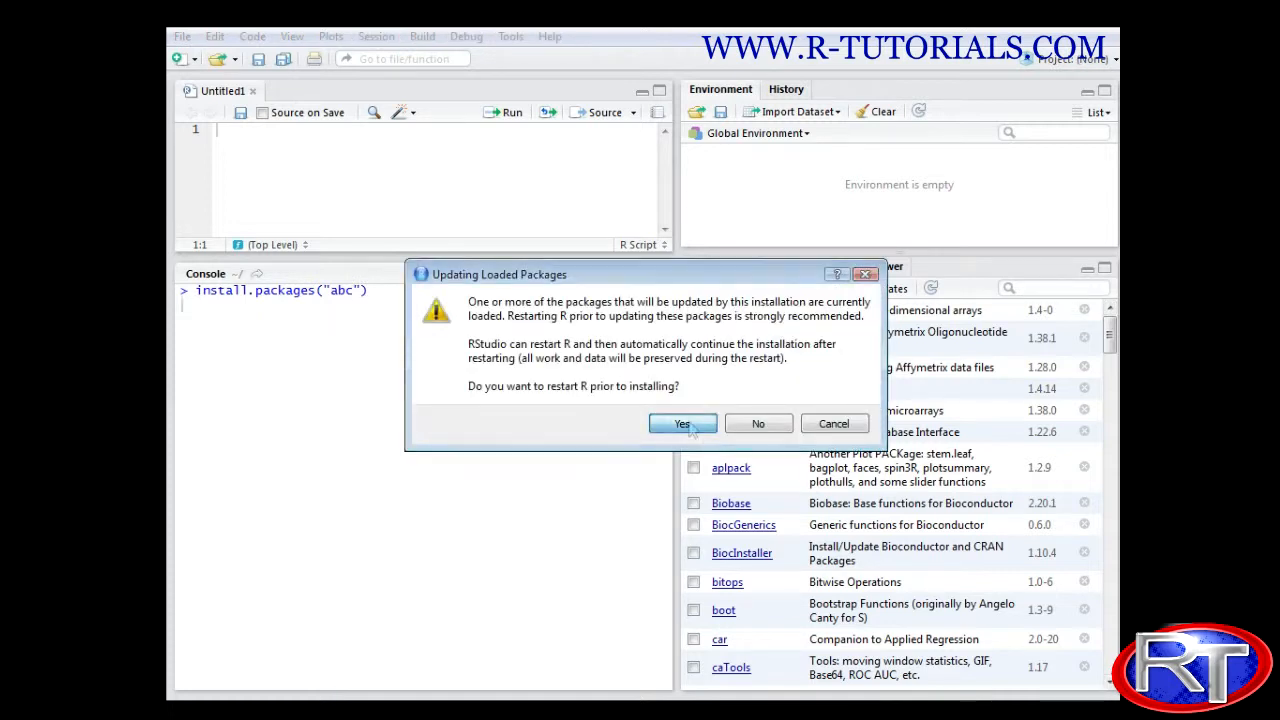
pyautogui.click(682, 423)
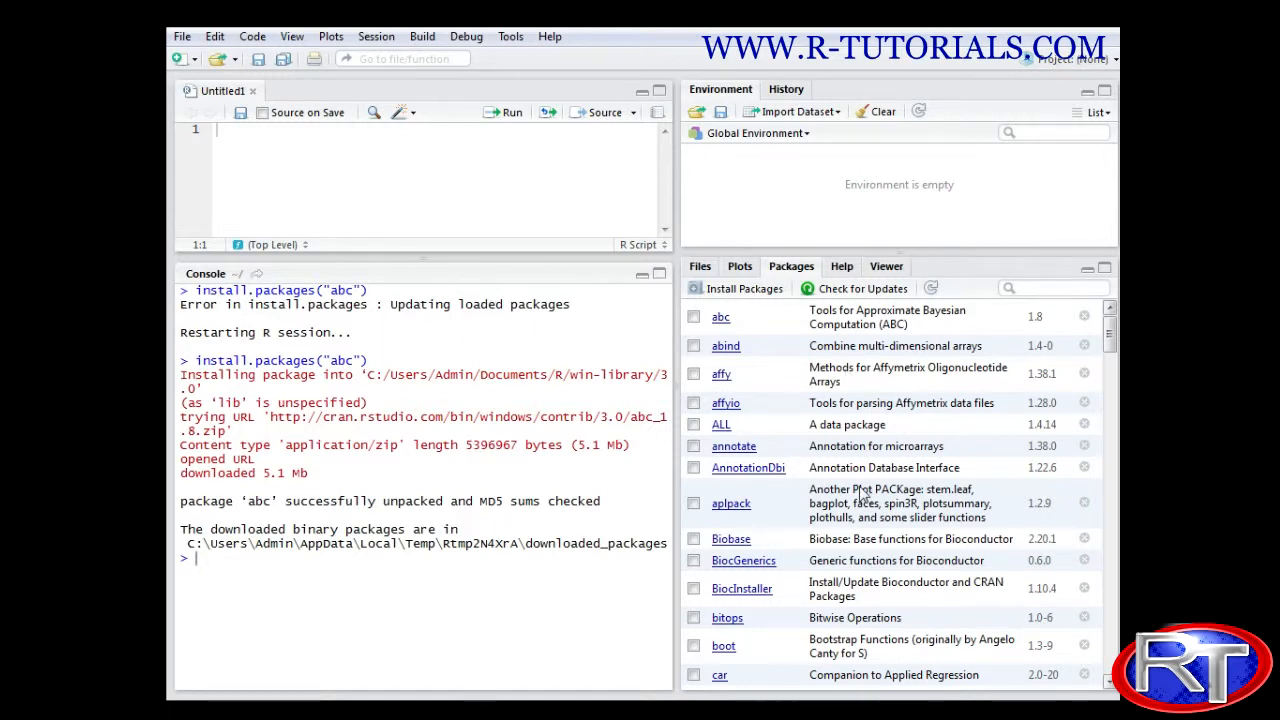
pyautogui.moveTo(721, 362)
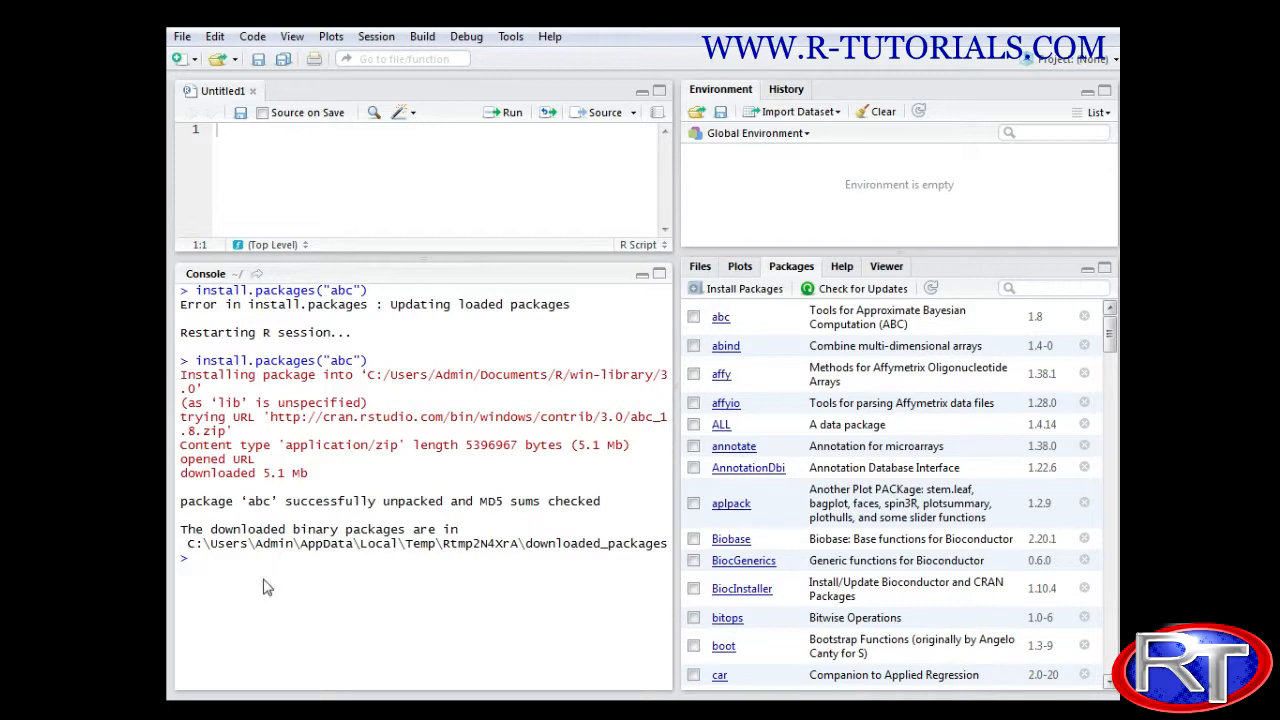
# Enter library(abc) in the console to load abc with nnet, quantreg, SparseM and MASS.
pyautogui.write('library')
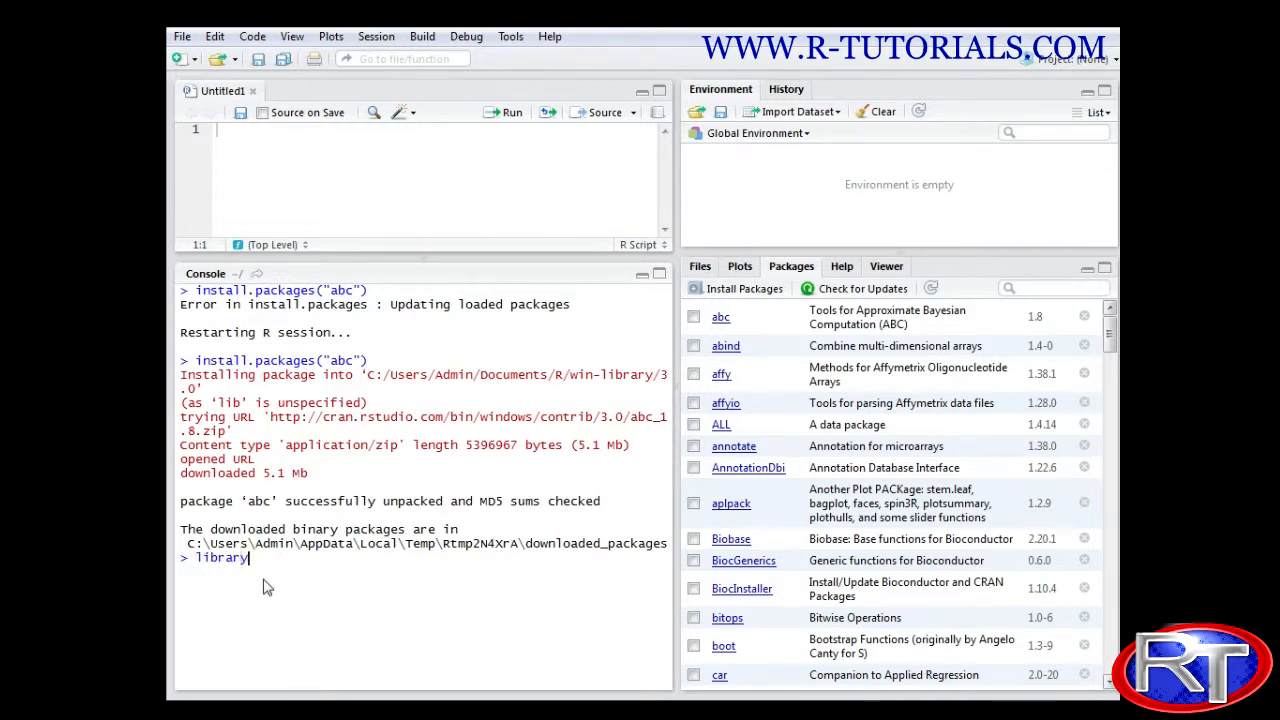
pyautogui.write('()')
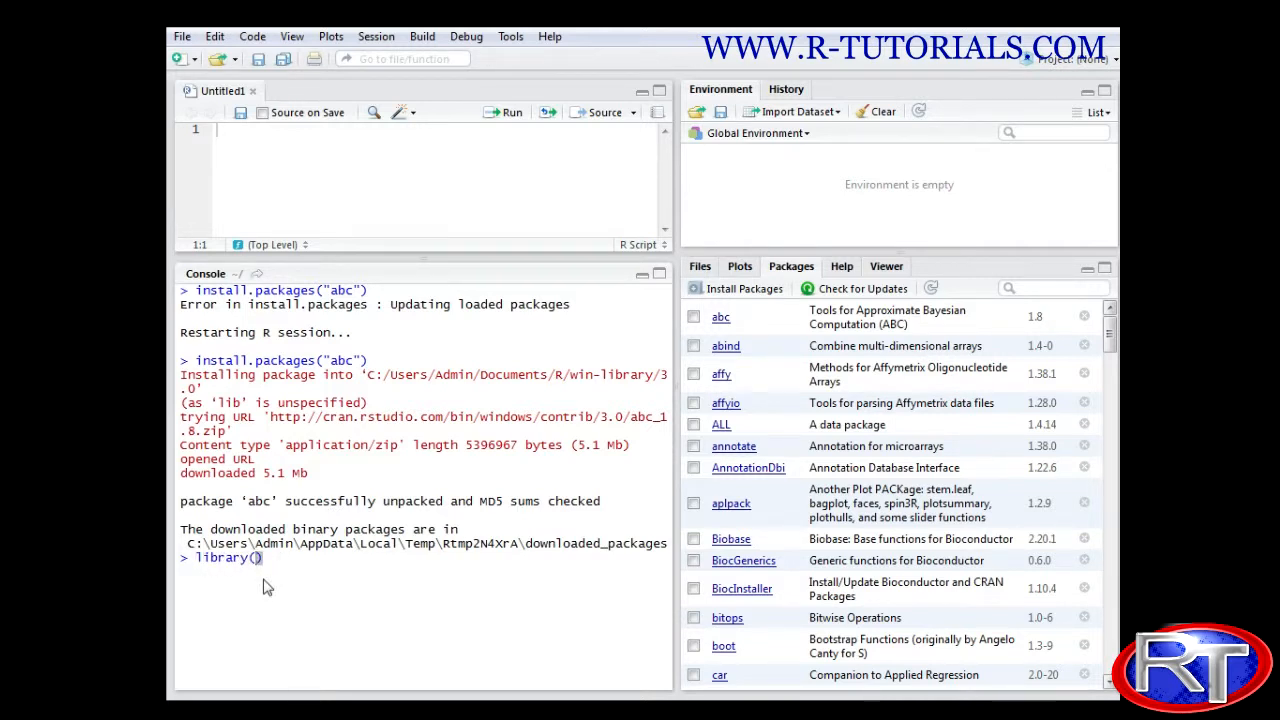
pyautogui.write('abc')
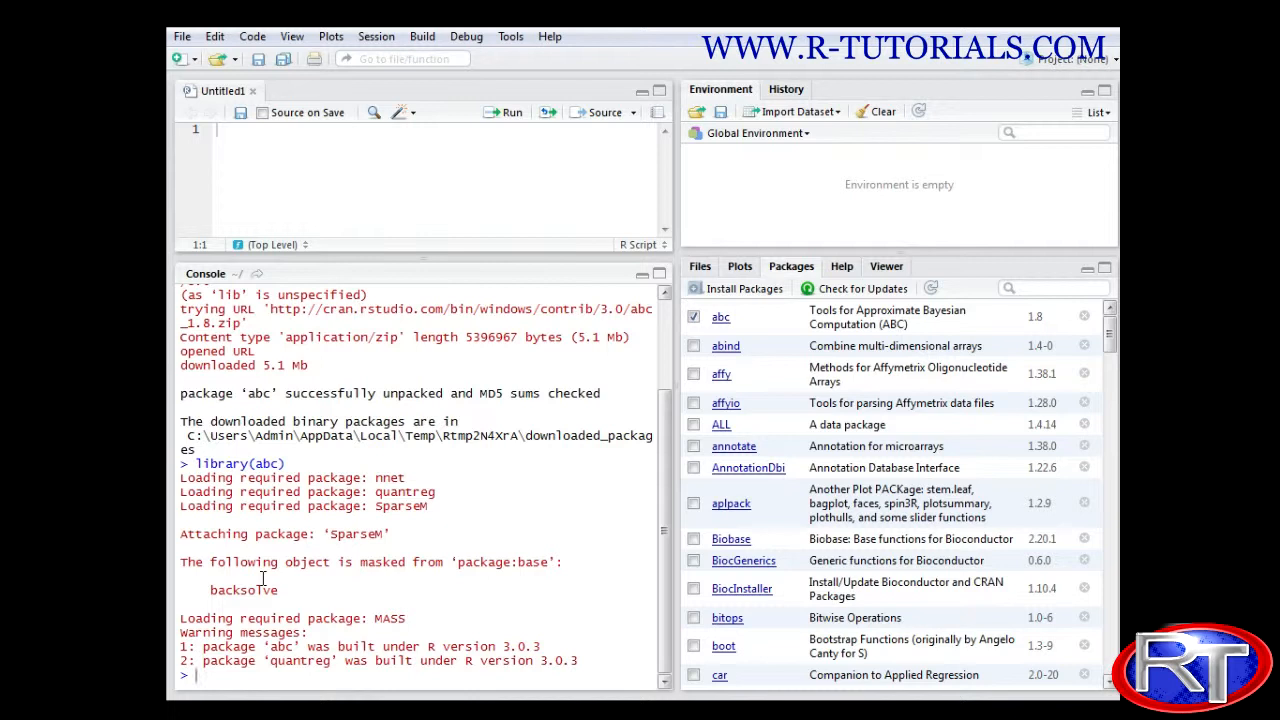
pyautogui.moveTo(835, 510)
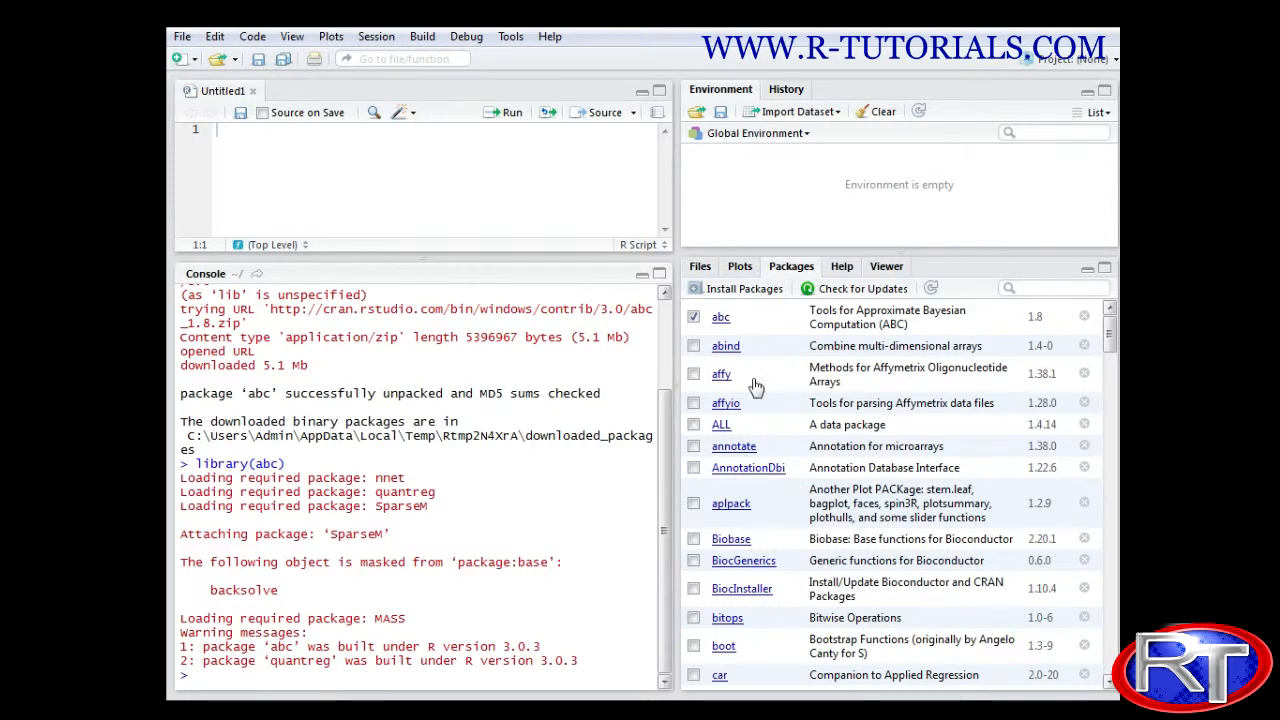
pyautogui.moveTo(723, 325)
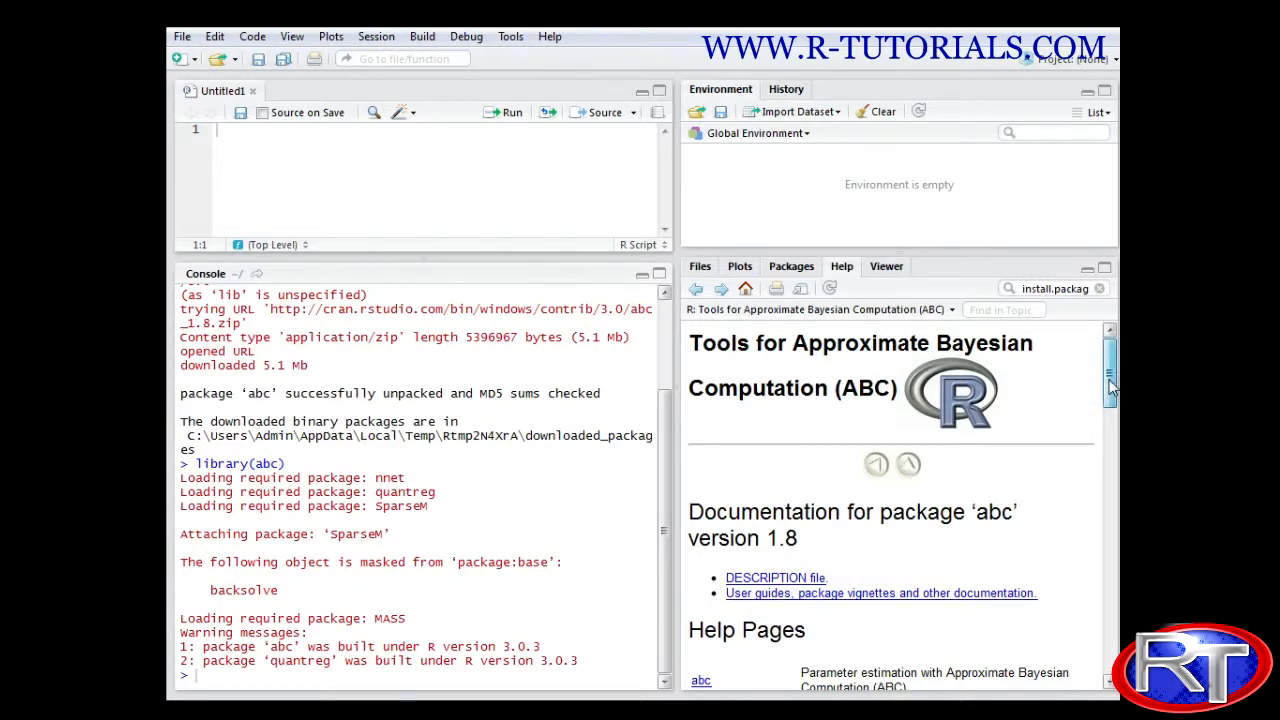
# Scroll through the index of help pages for abc version 1.8.
pyautogui.scroll(-3)
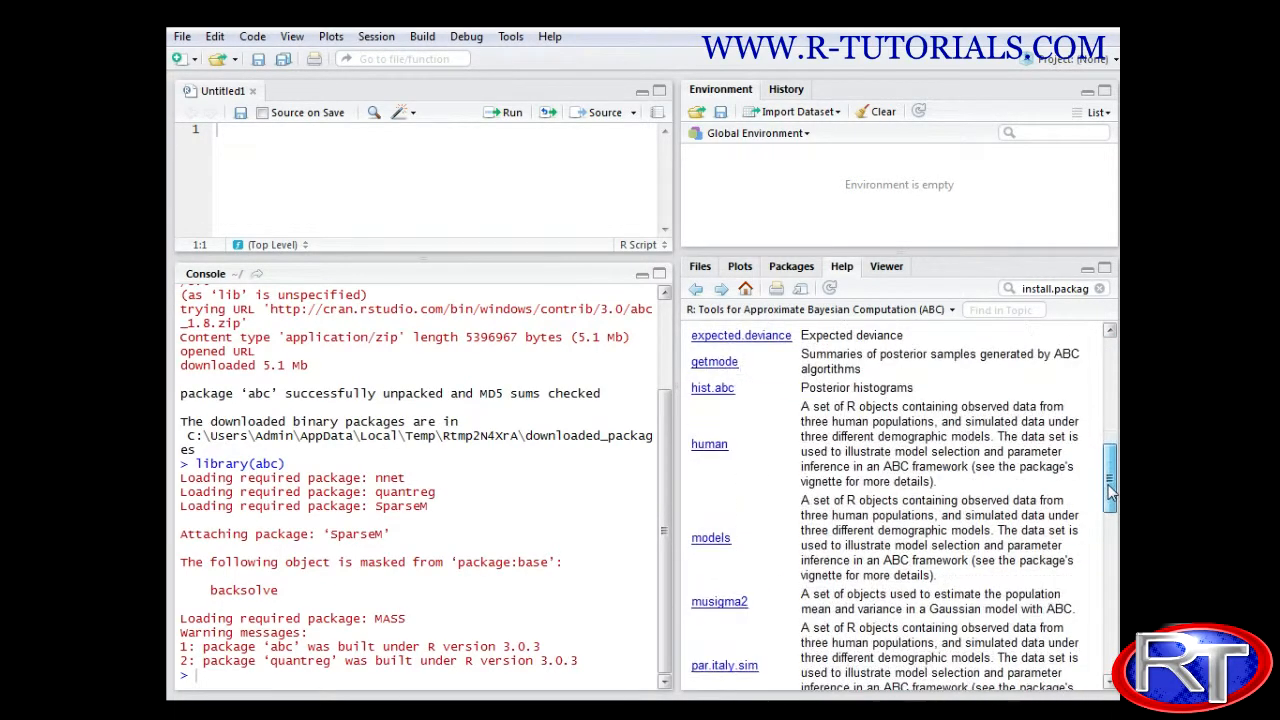
pyautogui.scroll(-3)
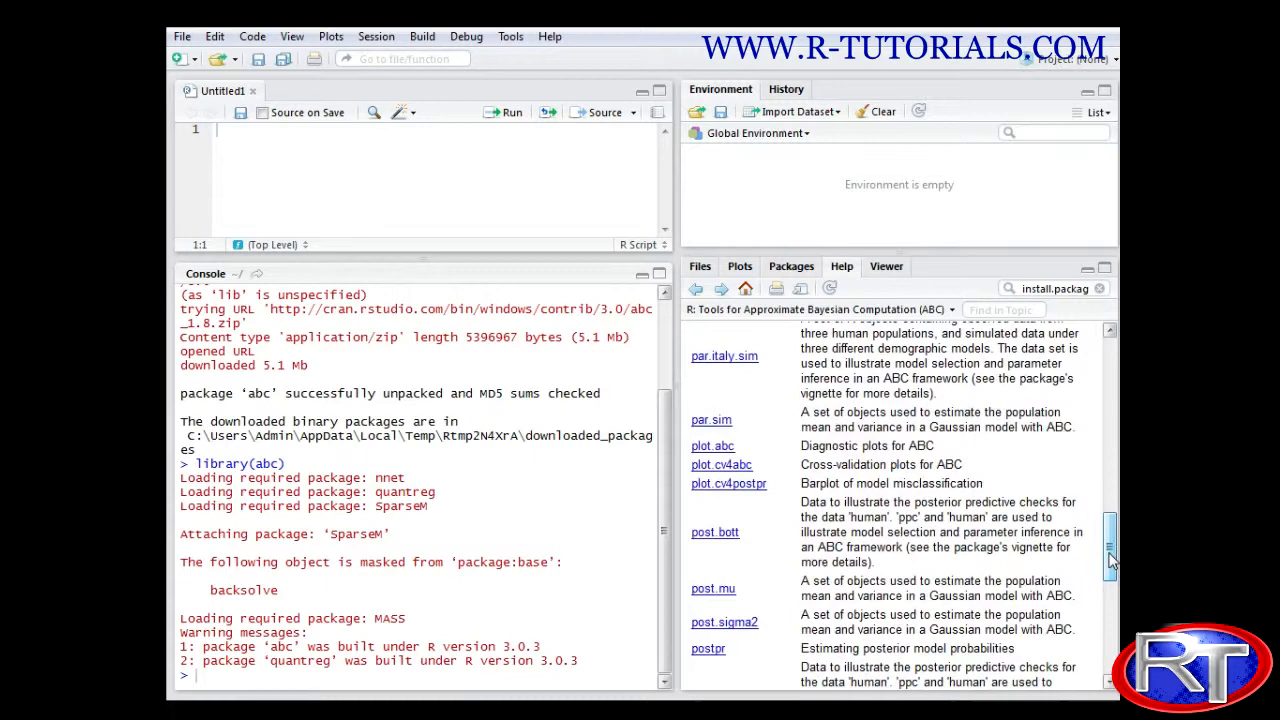
pyautogui.scroll(-3)
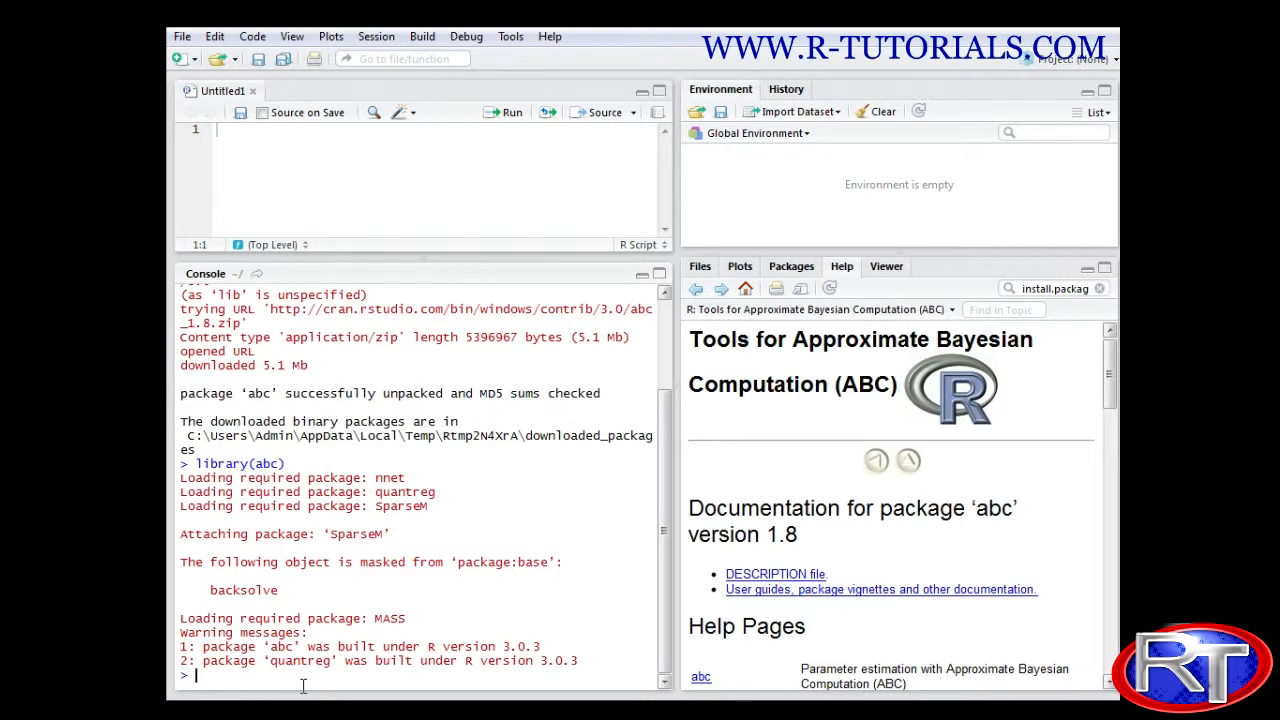
# Uninstall abc with remove.packages("abc") and show the installed packages list.
pyautogui.write('rem')
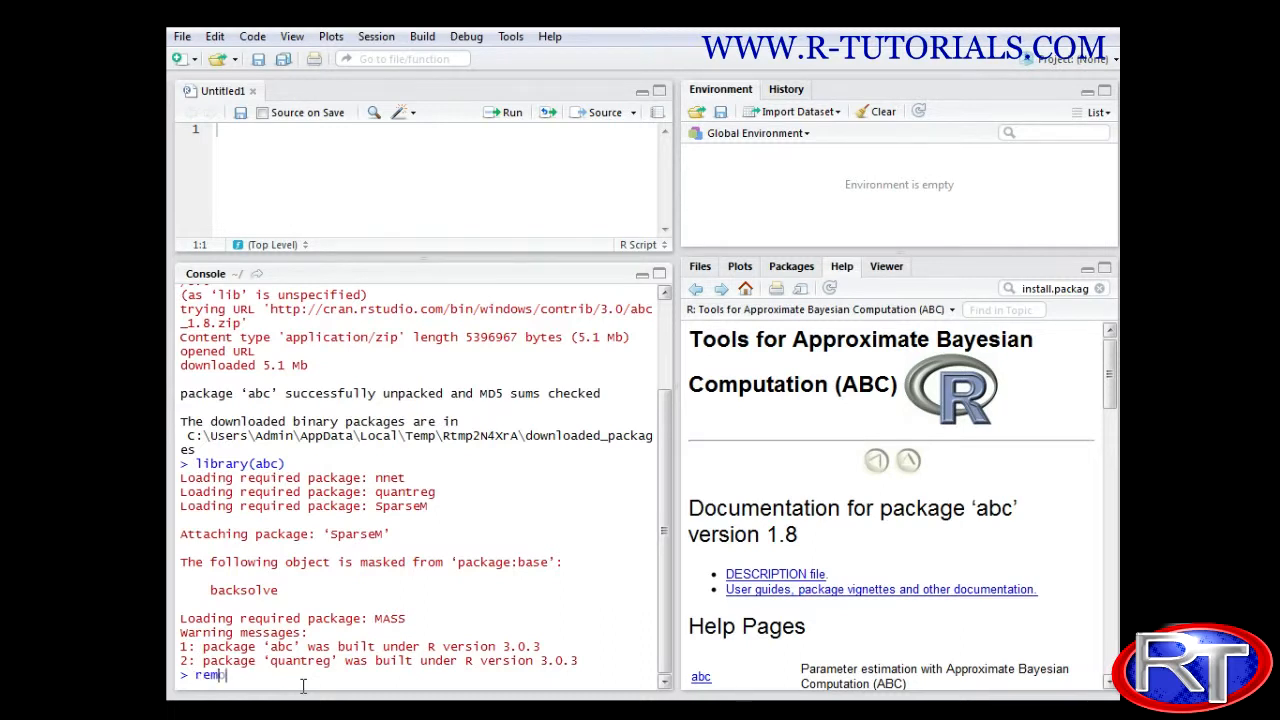
pyautogui.write('ove')
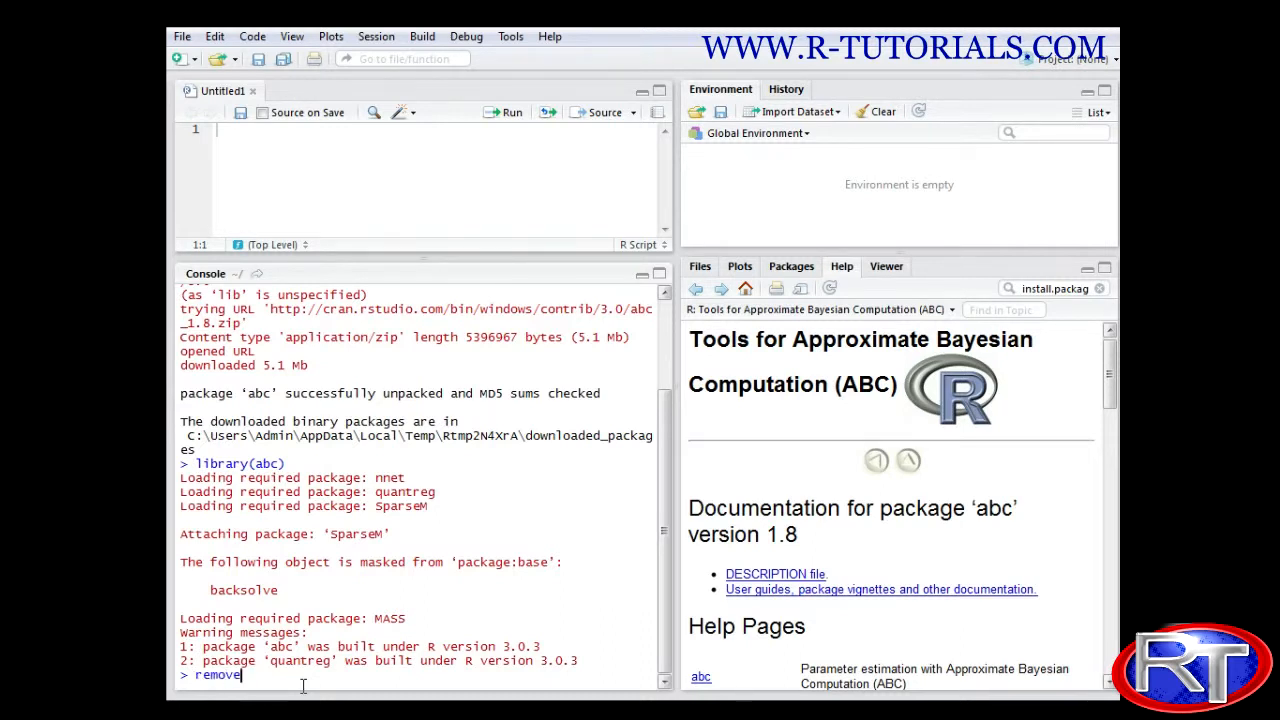
pyautogui.write('.')
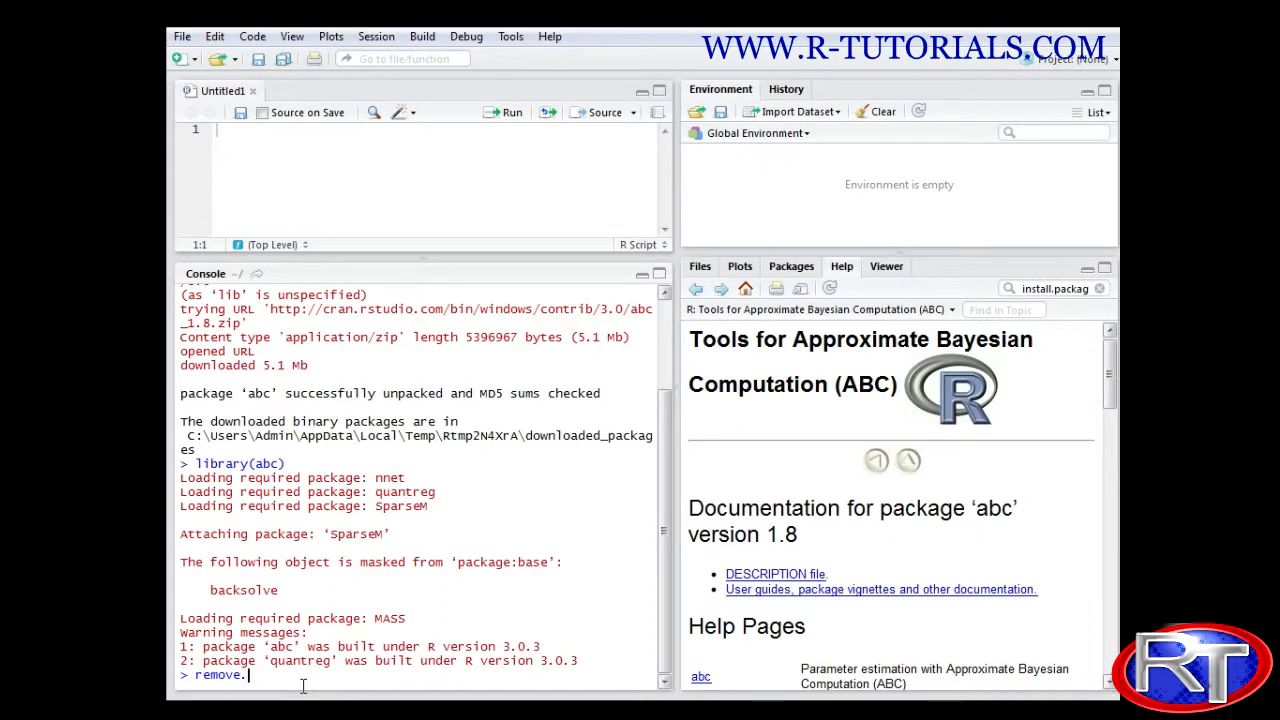
pyautogui.write('packages("')
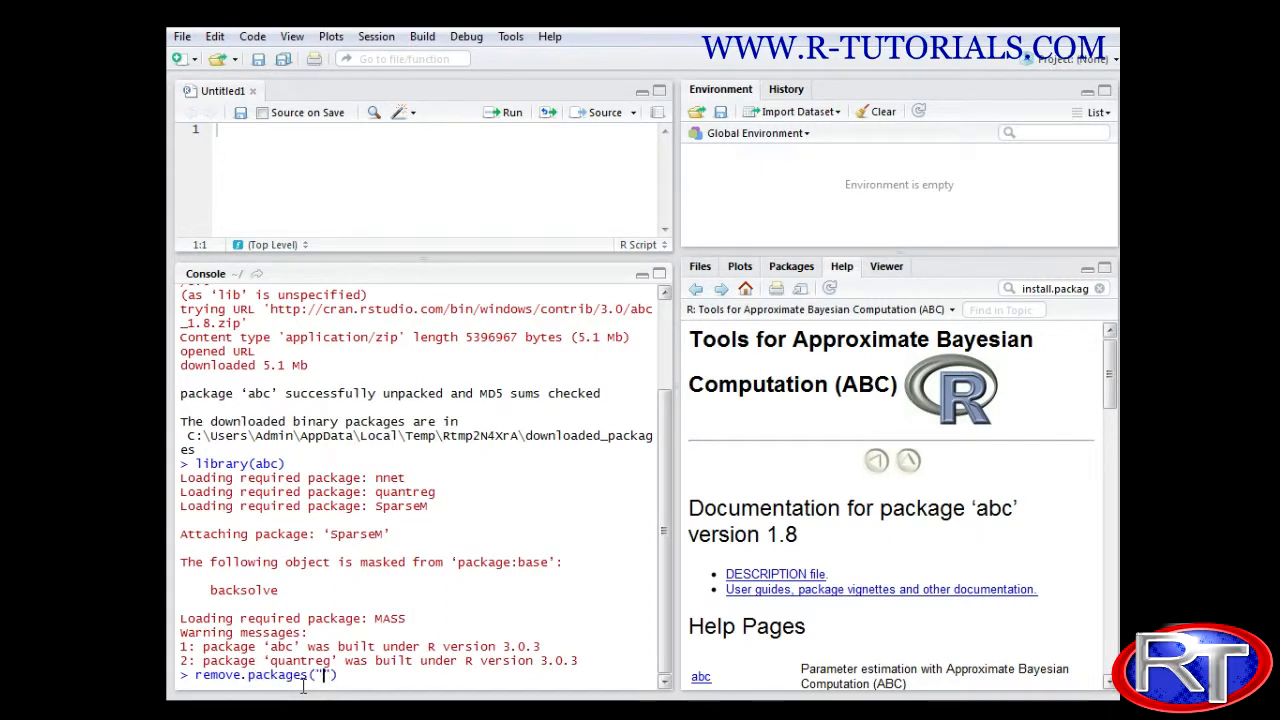
pyautogui.write('abc')
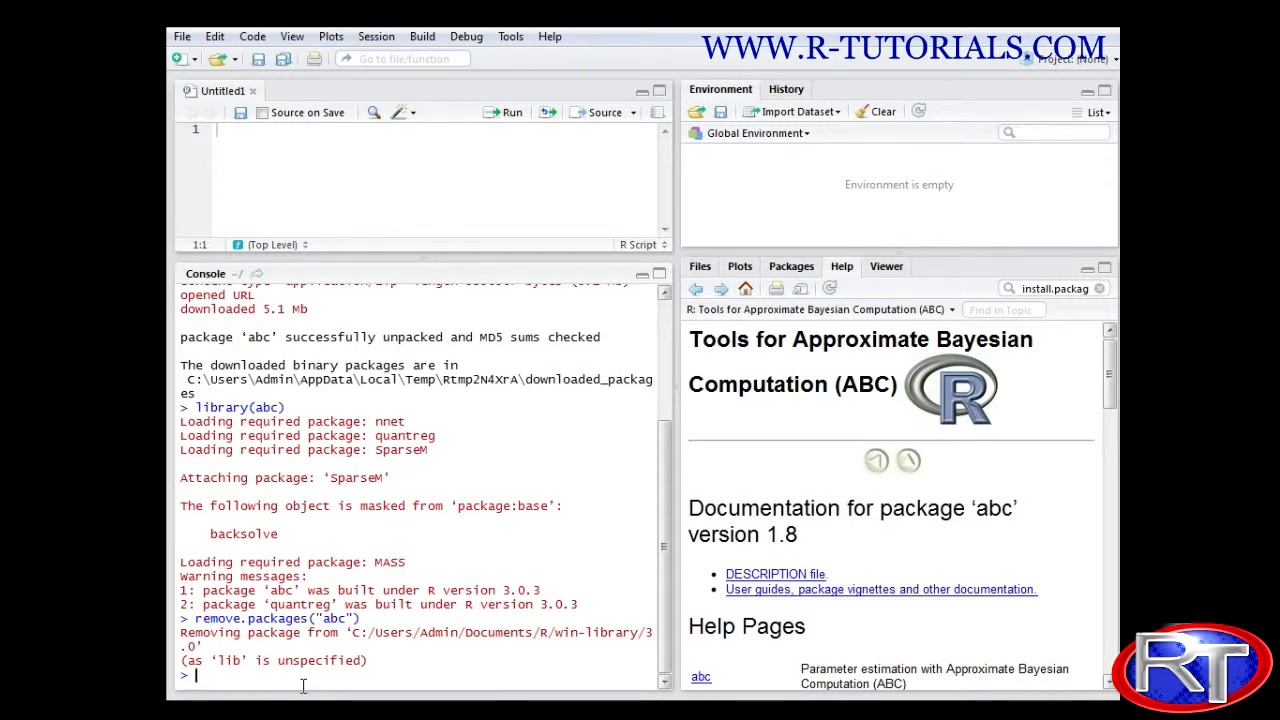
pyautogui.click(828, 264)
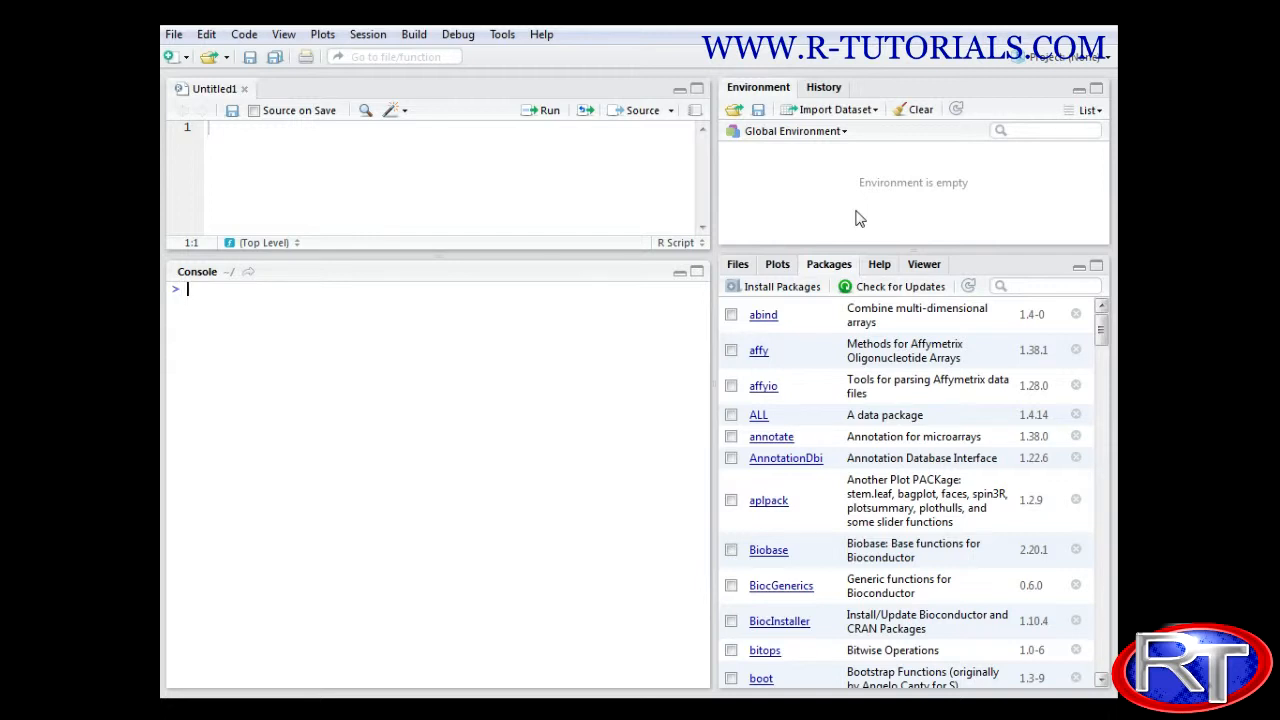
pyautogui.moveTo(784, 200)
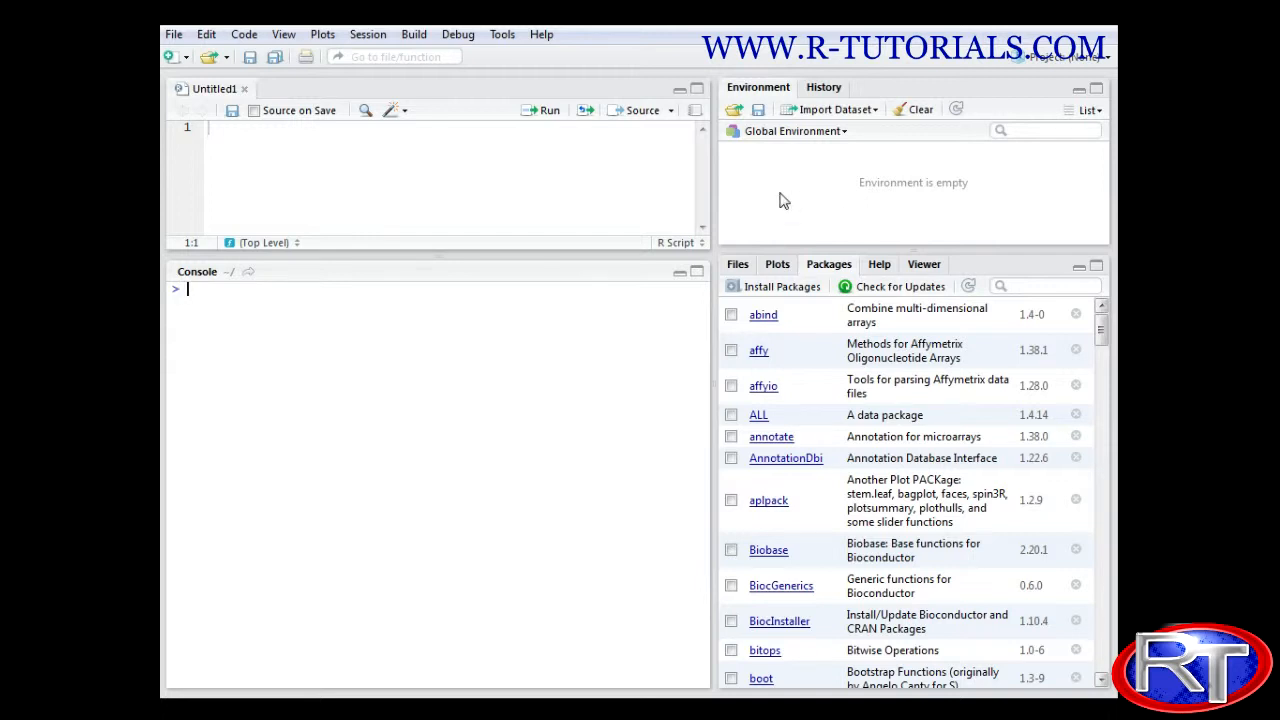